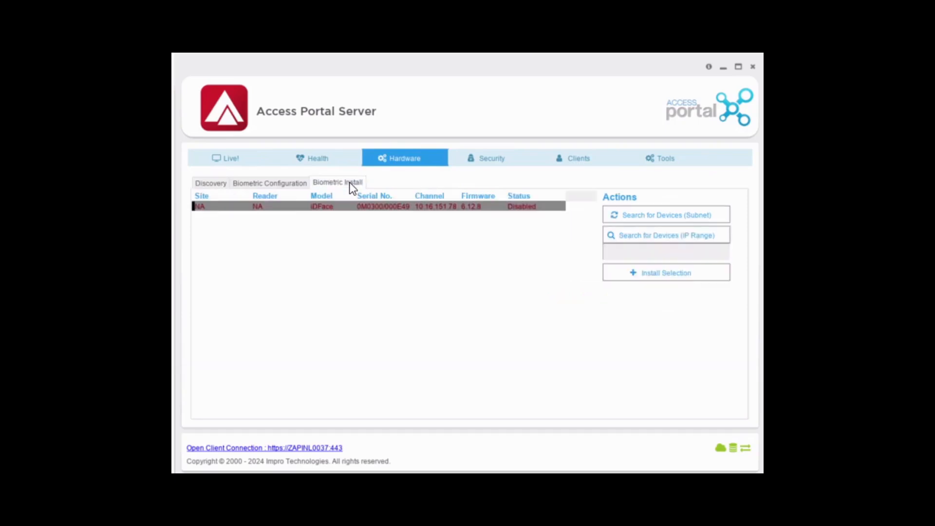
pyautogui.moveTo(364, 245)
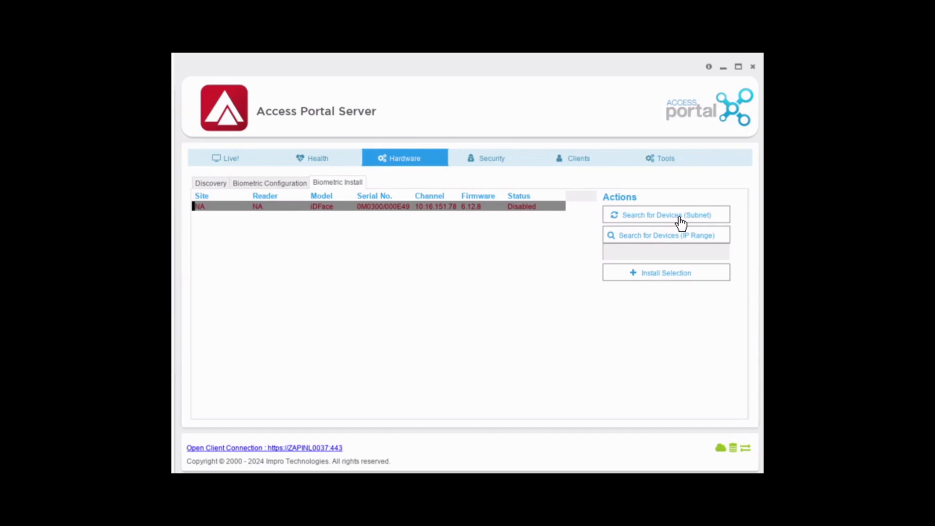
pyautogui.moveTo(666, 215)
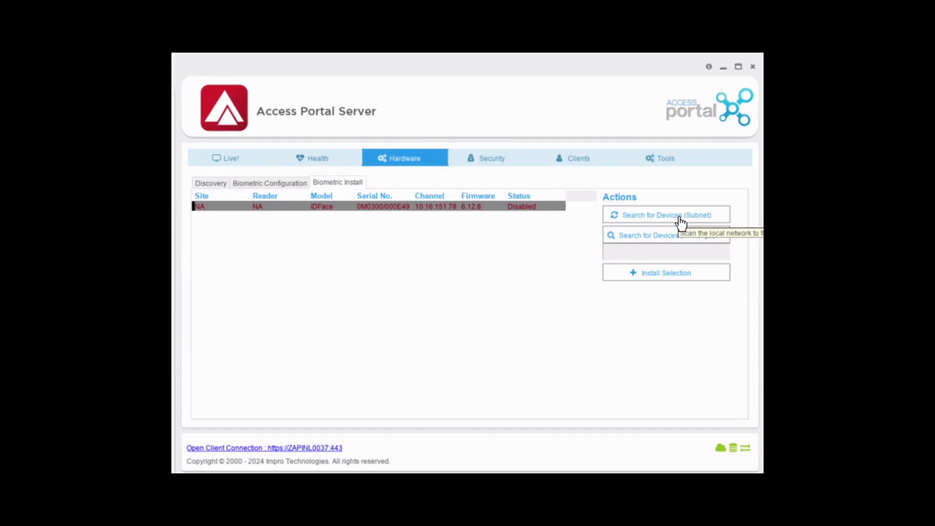
pyautogui.moveTo(615, 233)
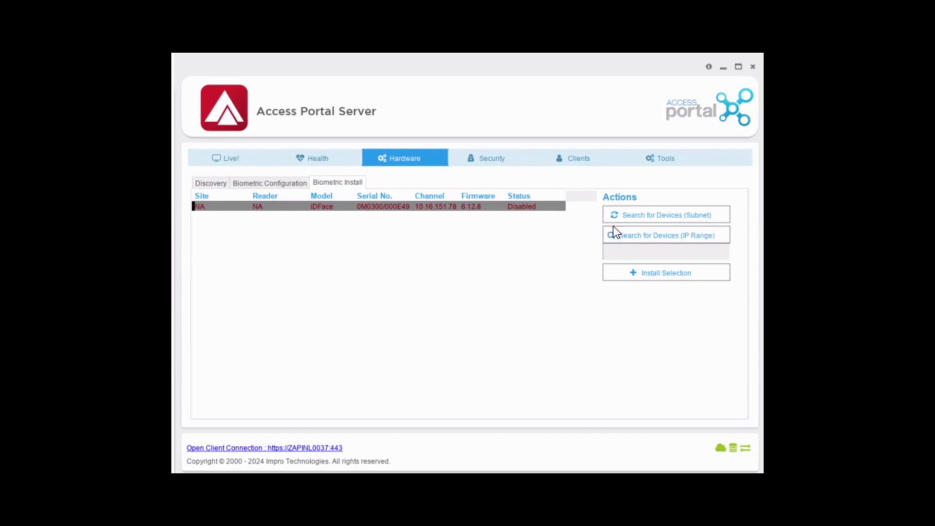
pyautogui.moveTo(665, 239)
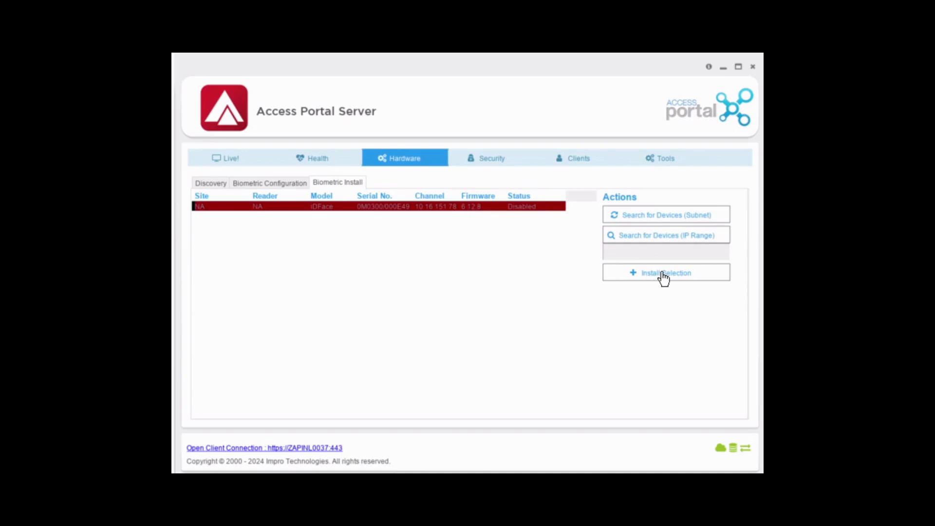
# Step: Install the discovered iDFace reader and confirm it lists under Biometric Configuration with status OK
pyautogui.click(665, 273)
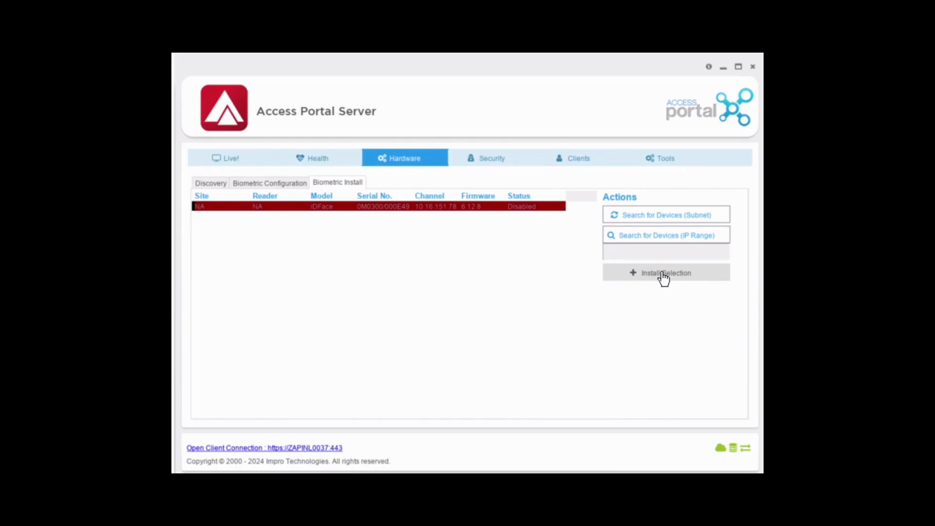
pyautogui.click(665, 272)
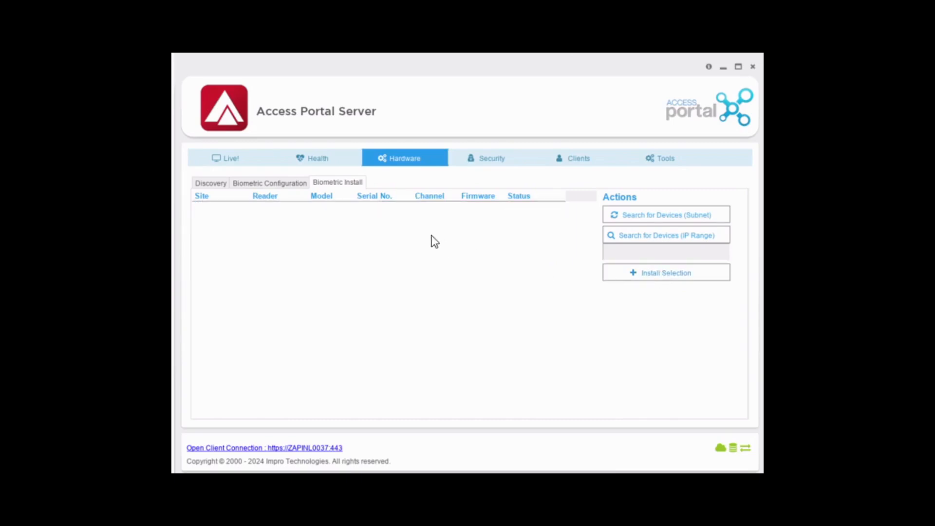
pyautogui.click(270, 182)
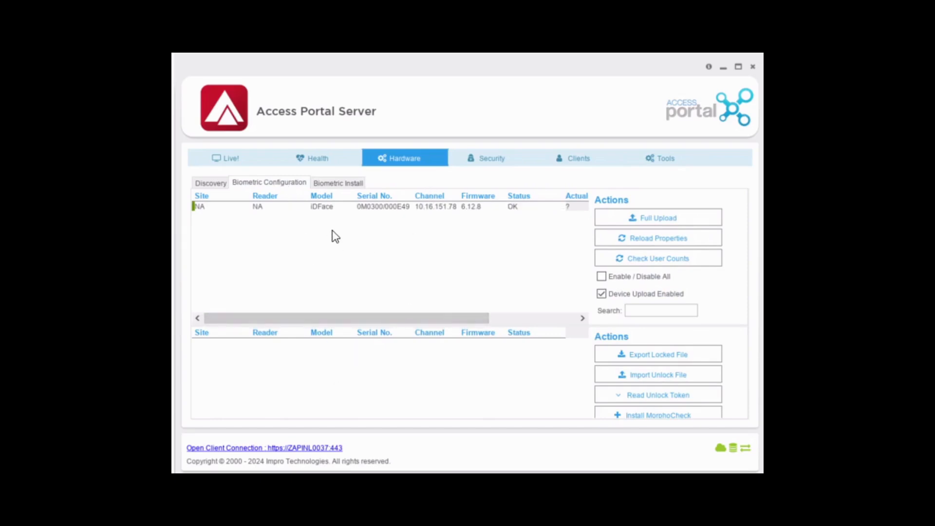
pyautogui.click(382, 206)
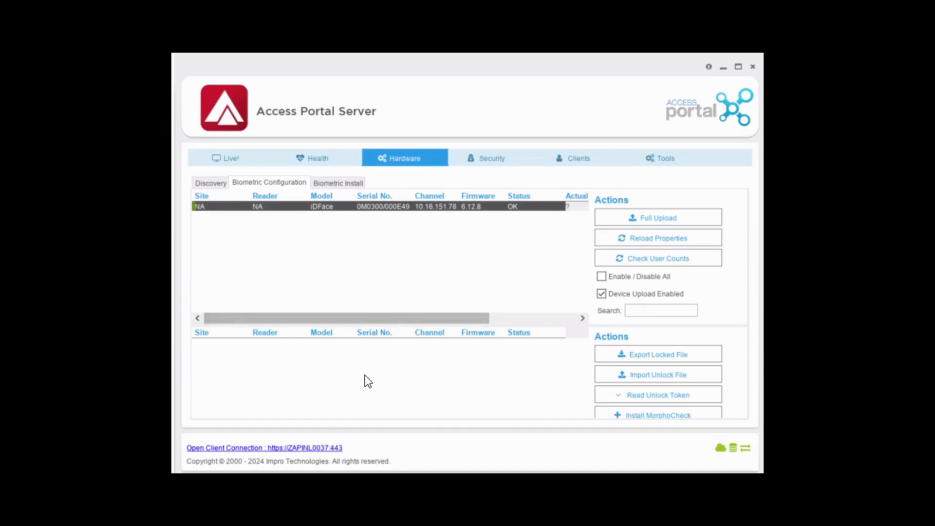
pyautogui.moveTo(478, 375)
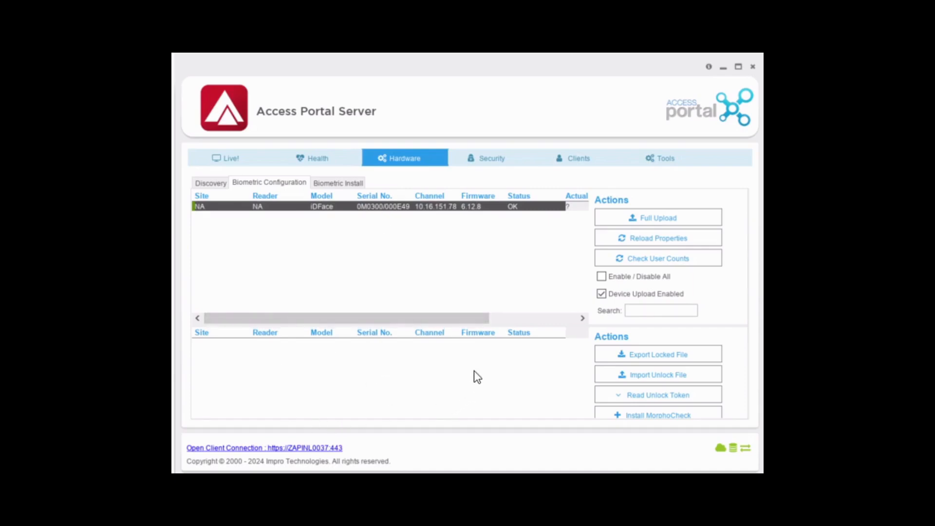
pyautogui.moveTo(447, 360)
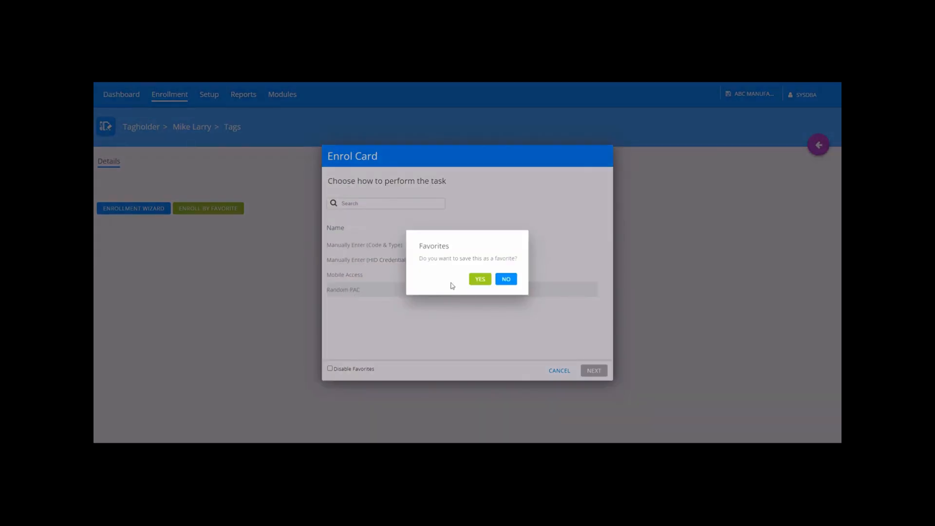
# Step: Decline the favourites prompt and save tag 91667 as a Personal Access Code
pyautogui.click(506, 279)
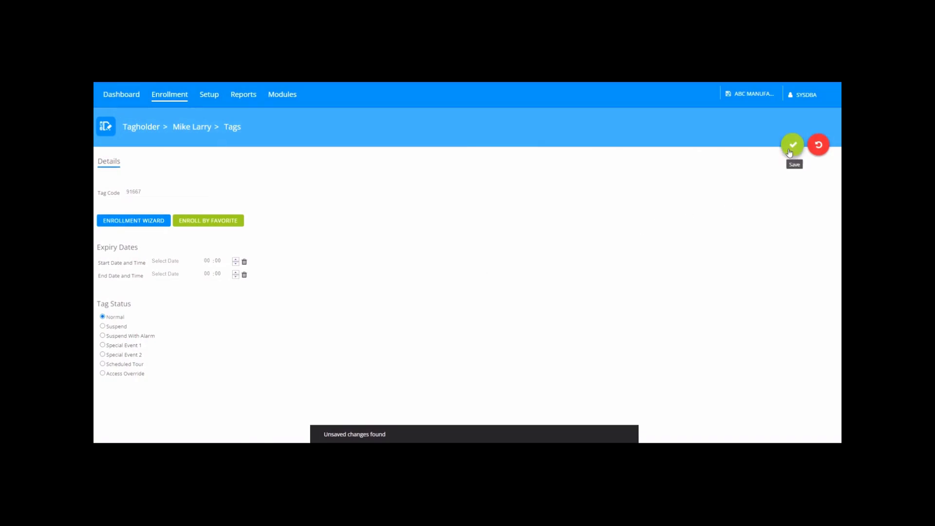
pyautogui.click(792, 145)
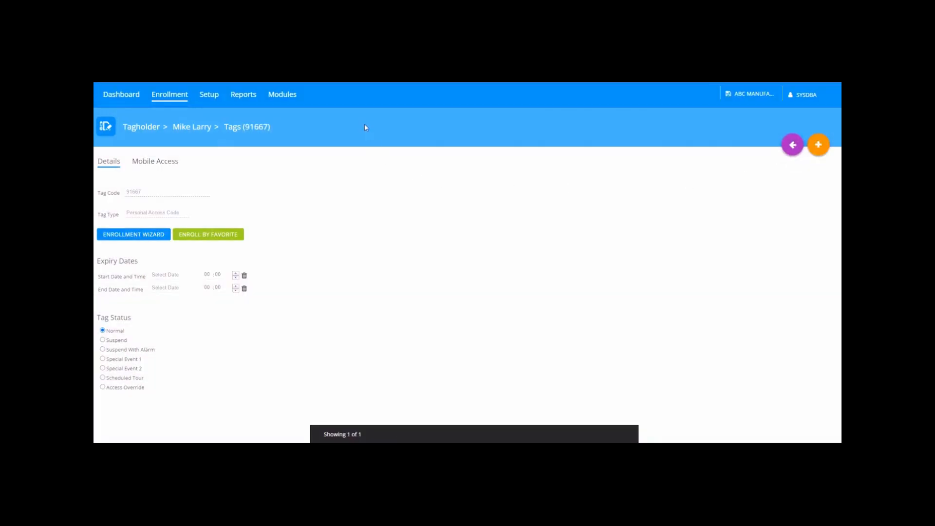
# Step: Start the Enrollment Wizard to enroll a face on the iDFace device, keeping it as favourite
pyautogui.click(133, 234)
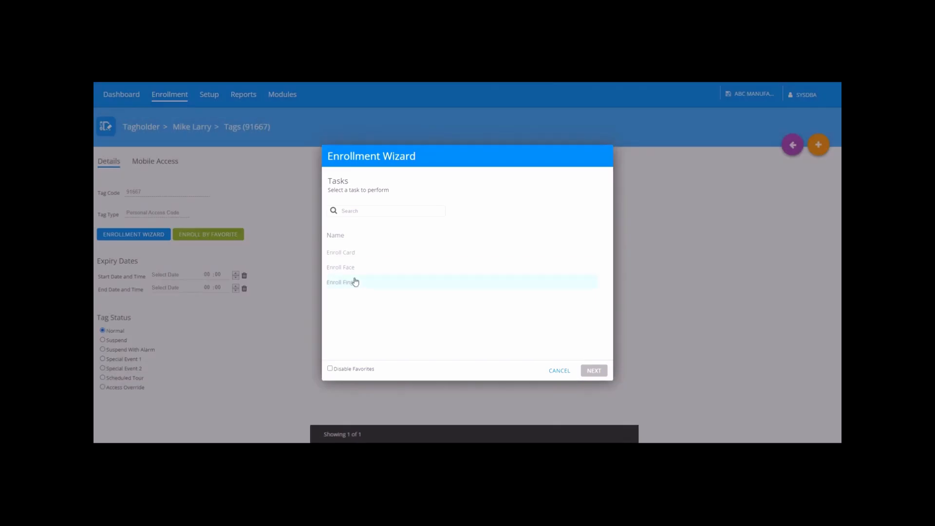
pyautogui.click(341, 267)
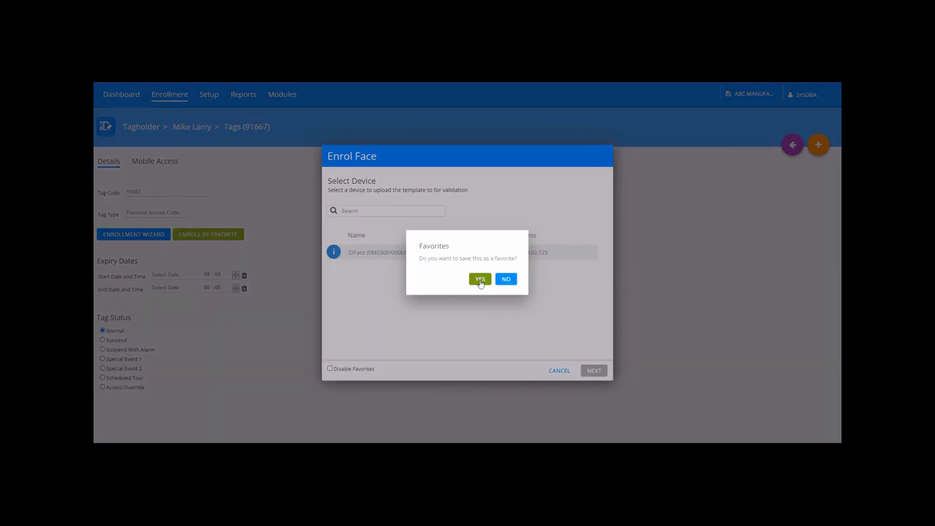
pyautogui.click(481, 280)
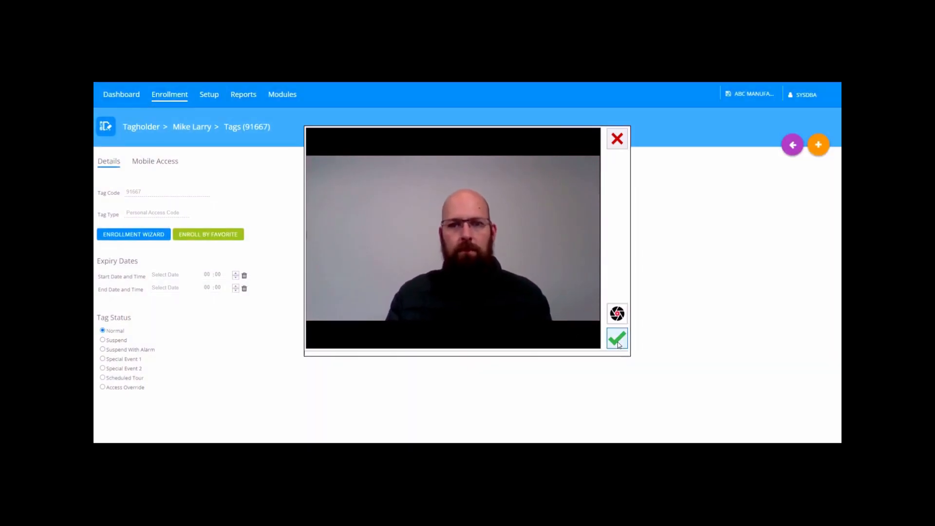
# Step: Accept the captured face, save tag 91667 with its template, and view the transactions dashboard
pyautogui.click(617, 338)
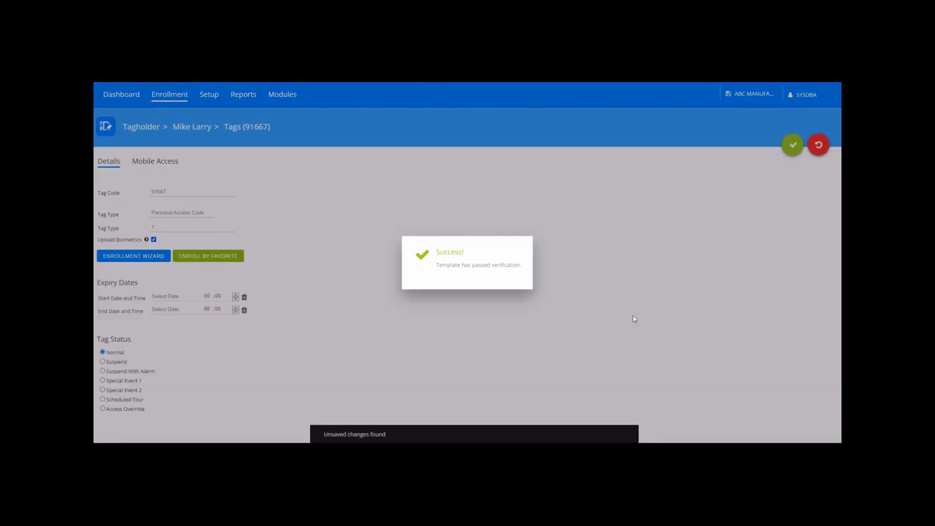
pyautogui.moveTo(651, 299)
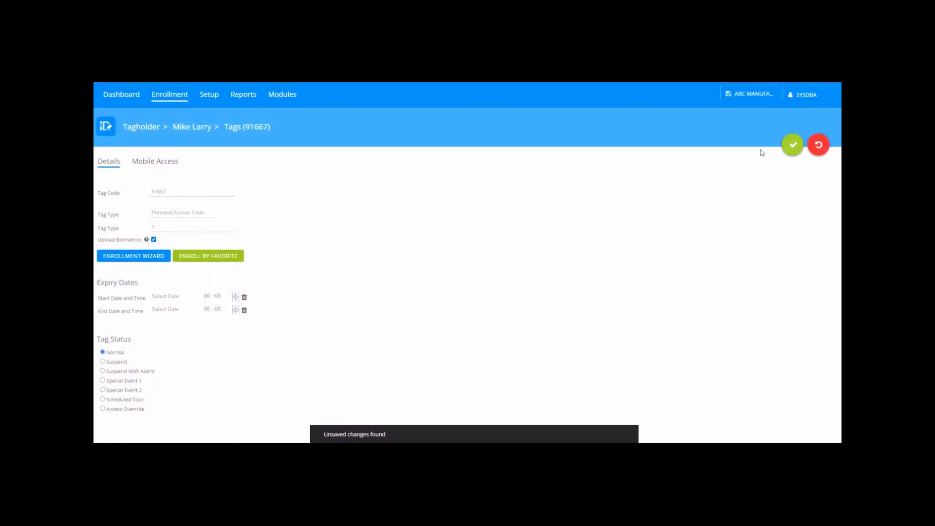
pyautogui.click(793, 145)
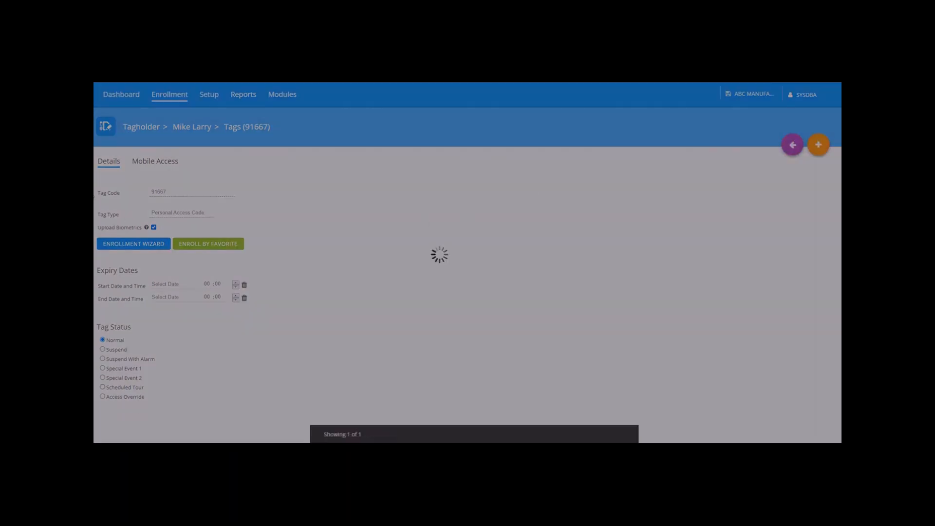
pyautogui.click(121, 94)
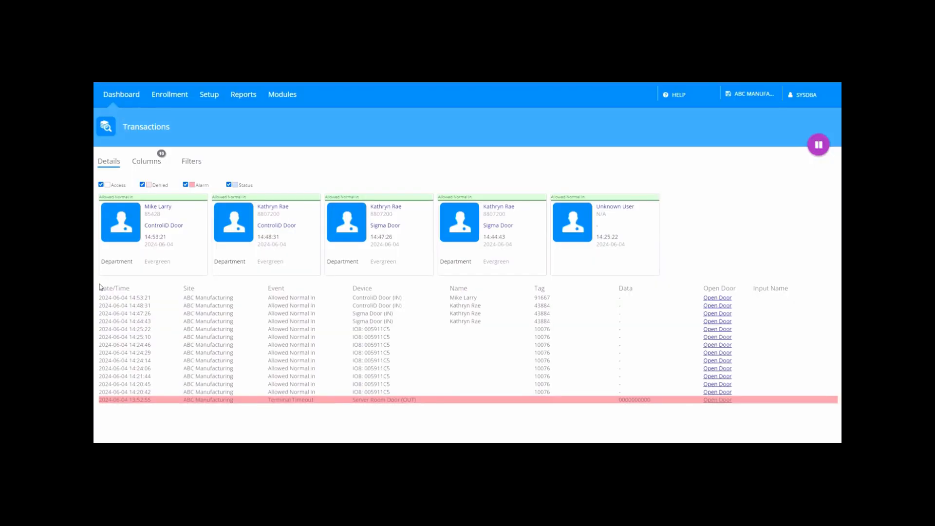